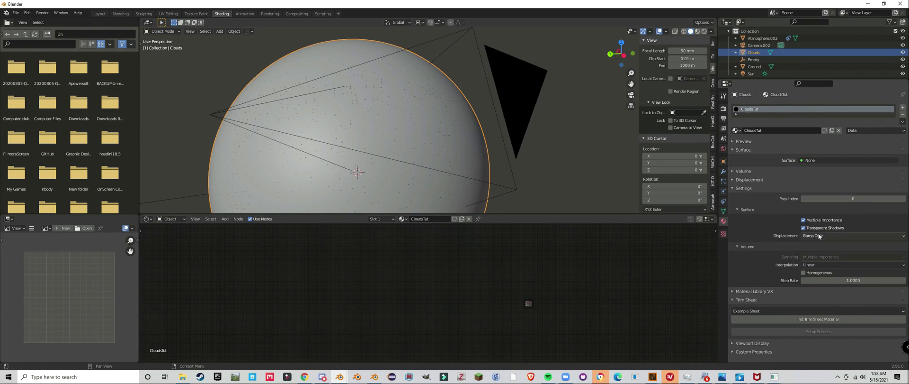
# Set CloudsTut displacement to Displacement Only and check the render Volumes settings
pyautogui.click(853, 235)
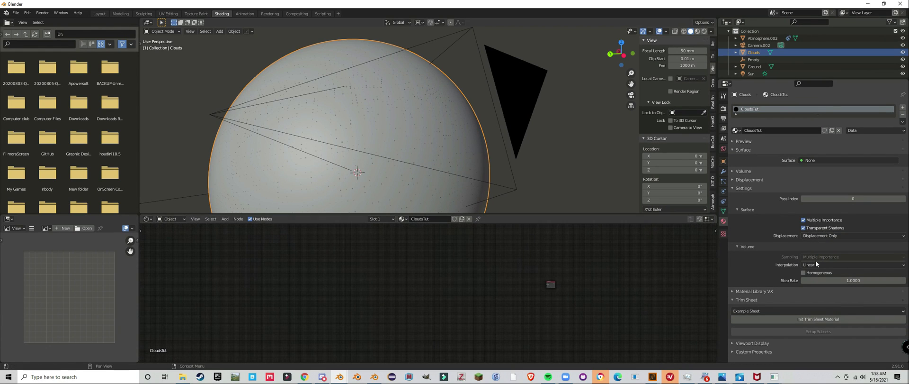
pyautogui.click(852, 280)
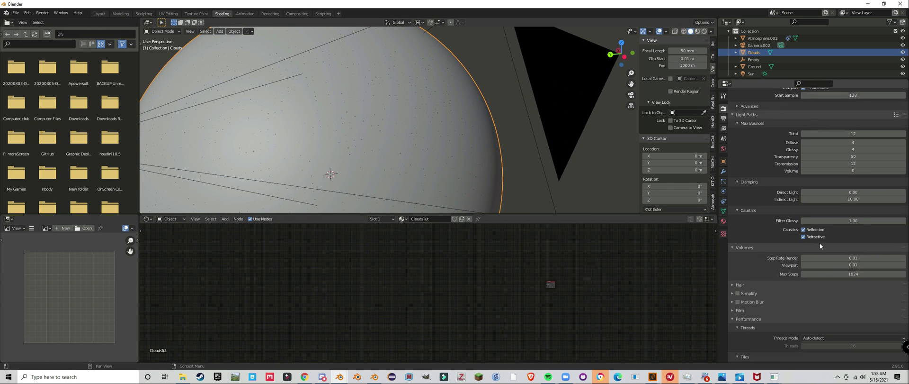
pyautogui.scroll(-3)
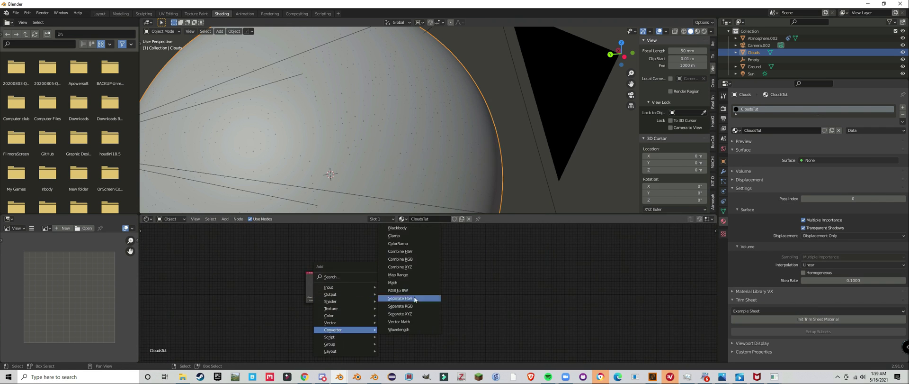
# Add Converter math nodes and chain them into a vector node
pyautogui.click(399, 321)
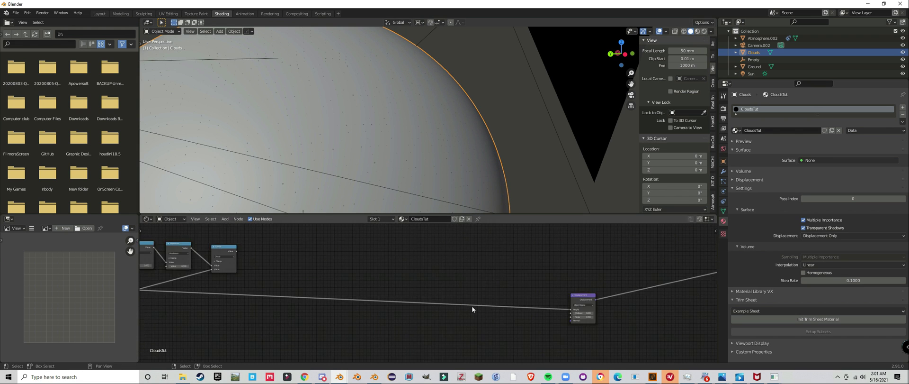
# Bring up the Add menu to pick a texture node
pyautogui.press('s')
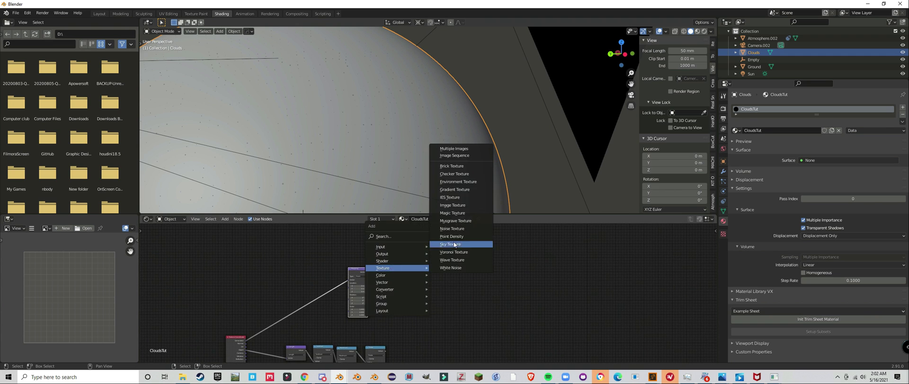
# Add a texture node and begin setting the Volume Scatter shader's colour
pyautogui.click(452, 205)
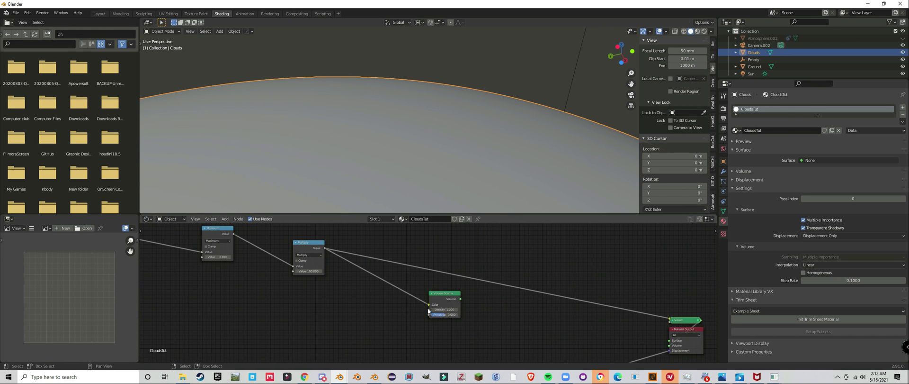
pyautogui.click(454, 304)
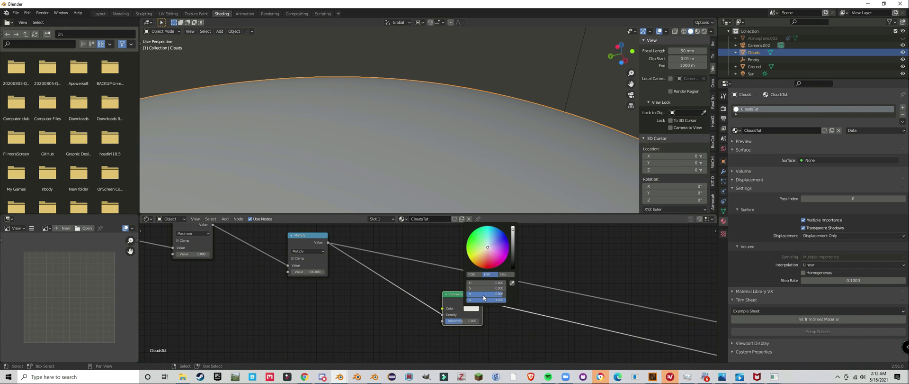